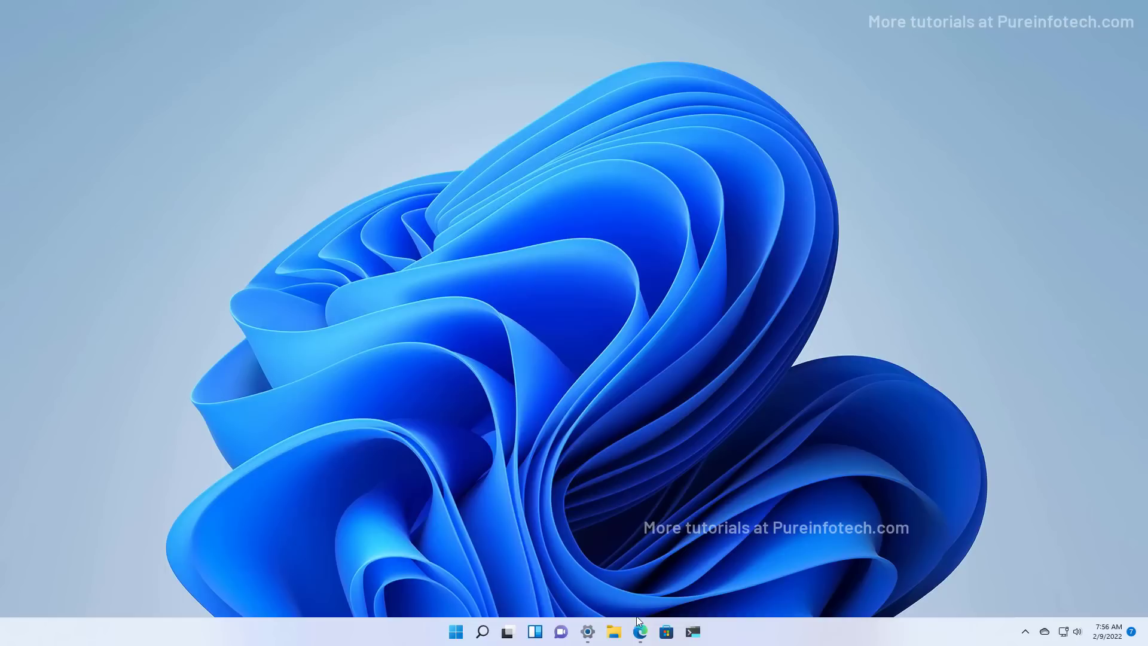
# Step: Hand off the Microsoft Defender Preview web page in Edge to its Microsoft Store listing
pyautogui.click(639, 631)
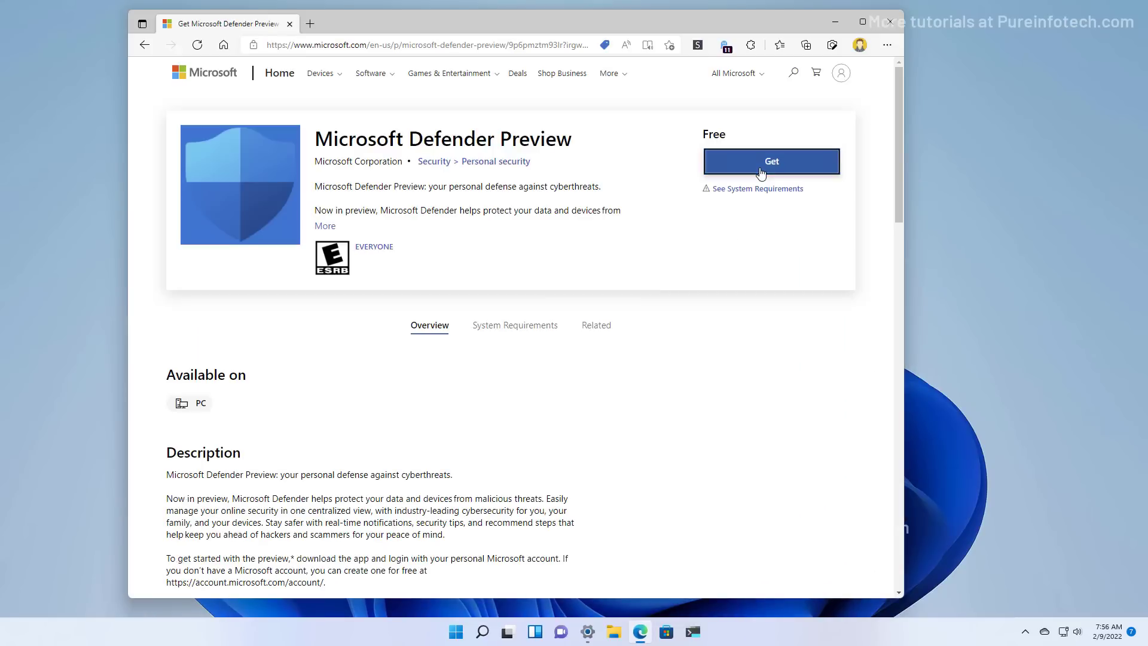
pyautogui.moveTo(800, 61)
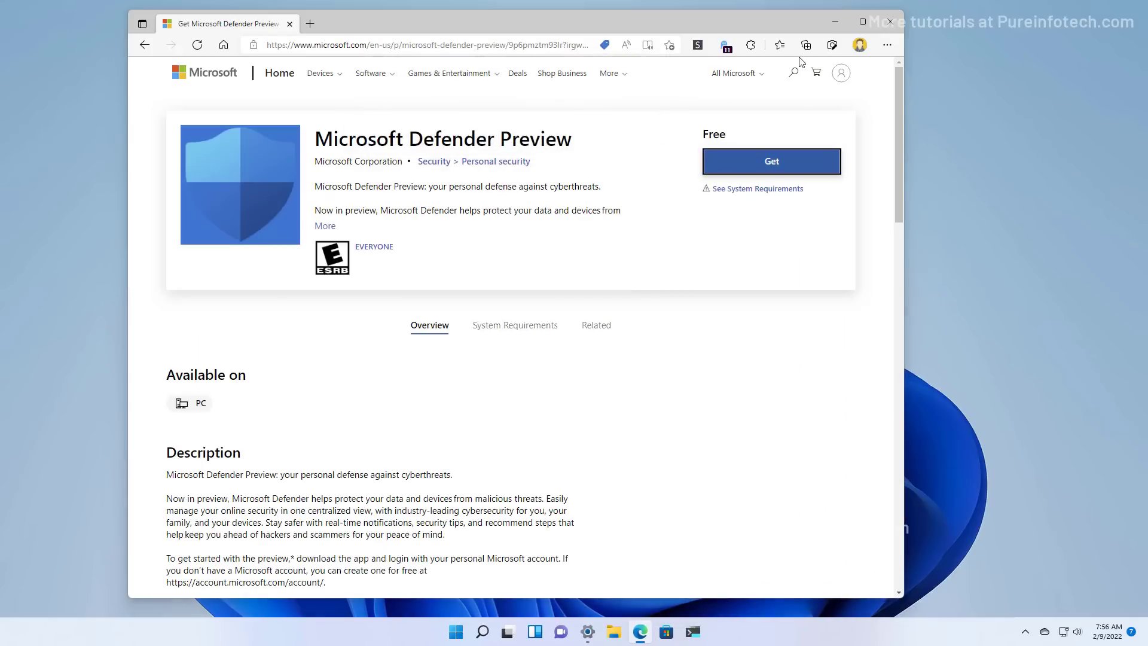
pyautogui.click(770, 160)
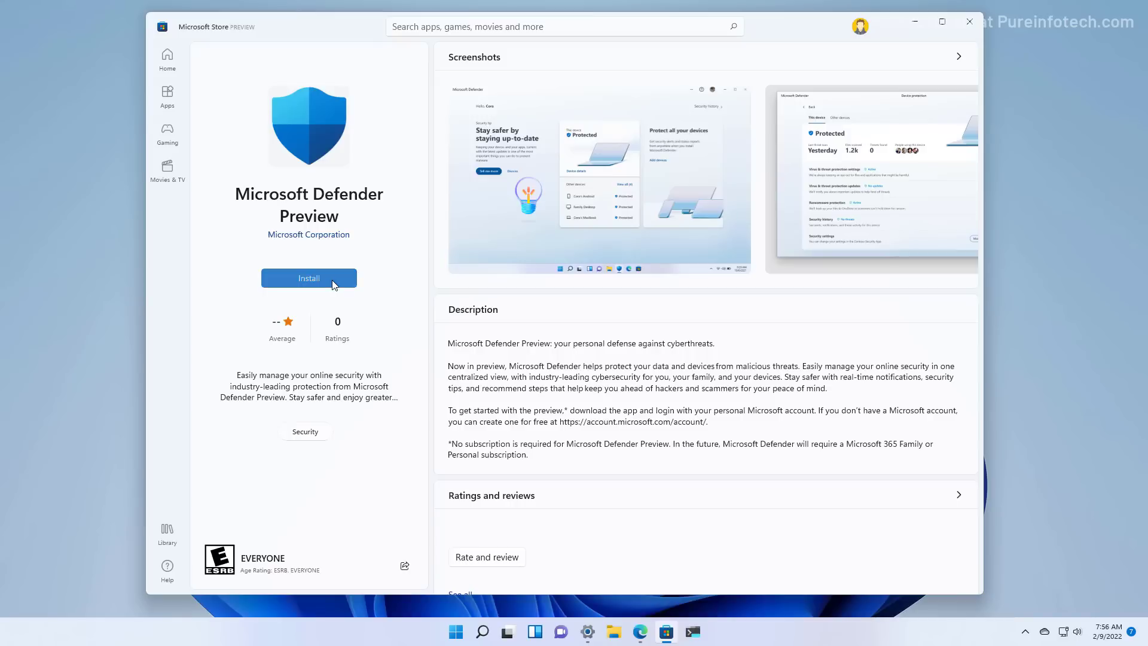
# Step: Install Microsoft Defender Preview from the Store and launch it to the sign-in screen
pyautogui.click(309, 278)
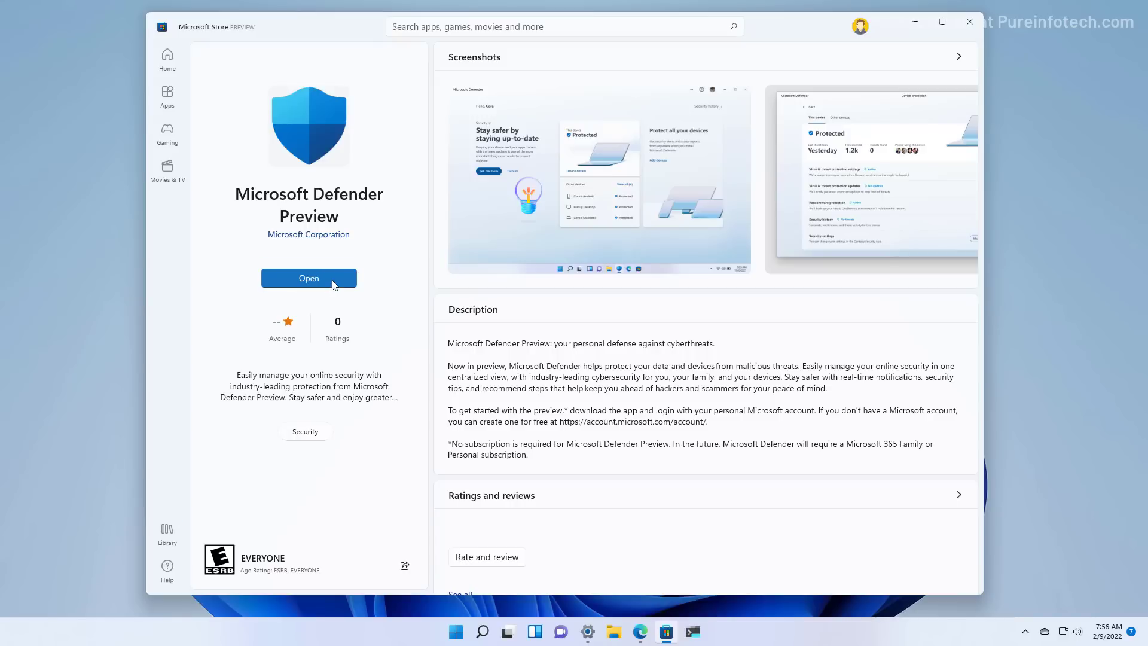
pyautogui.click(309, 278)
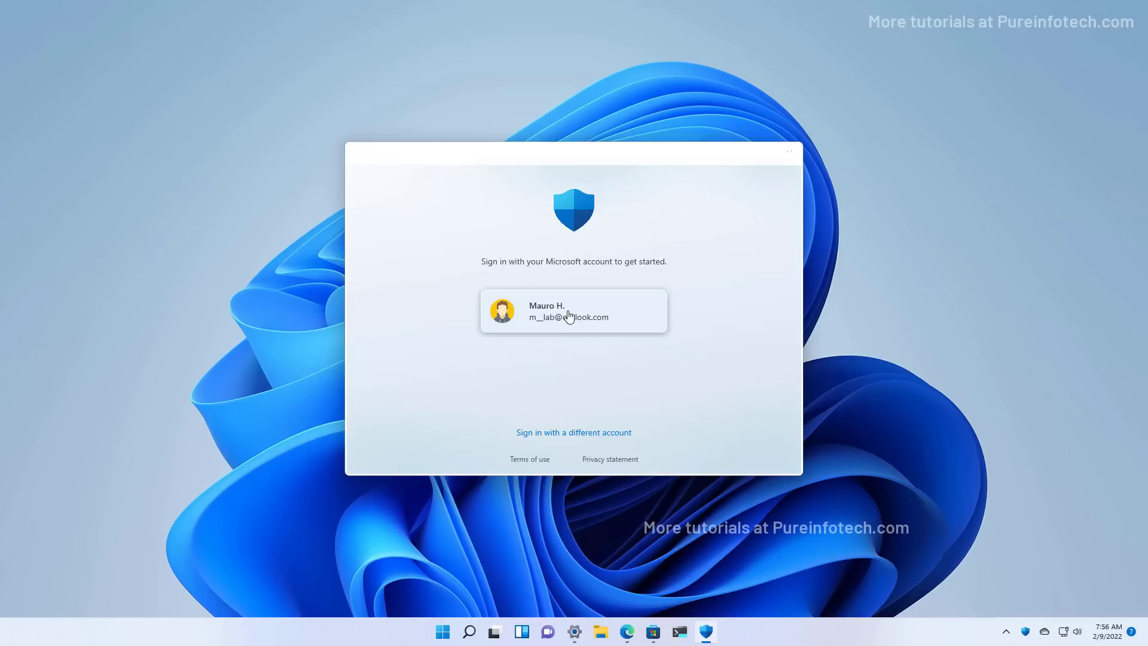
# Step: Sign in with the listed Microsoft account, accept the license terms, and pass the welcome screen
pyautogui.click(574, 310)
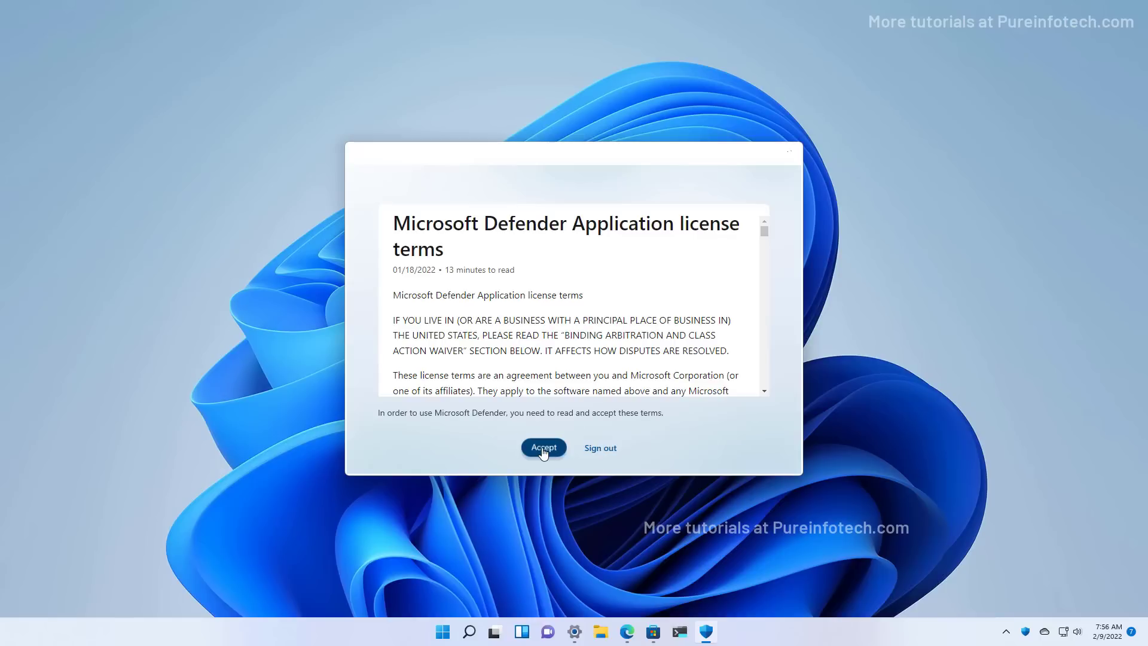
pyautogui.click(544, 447)
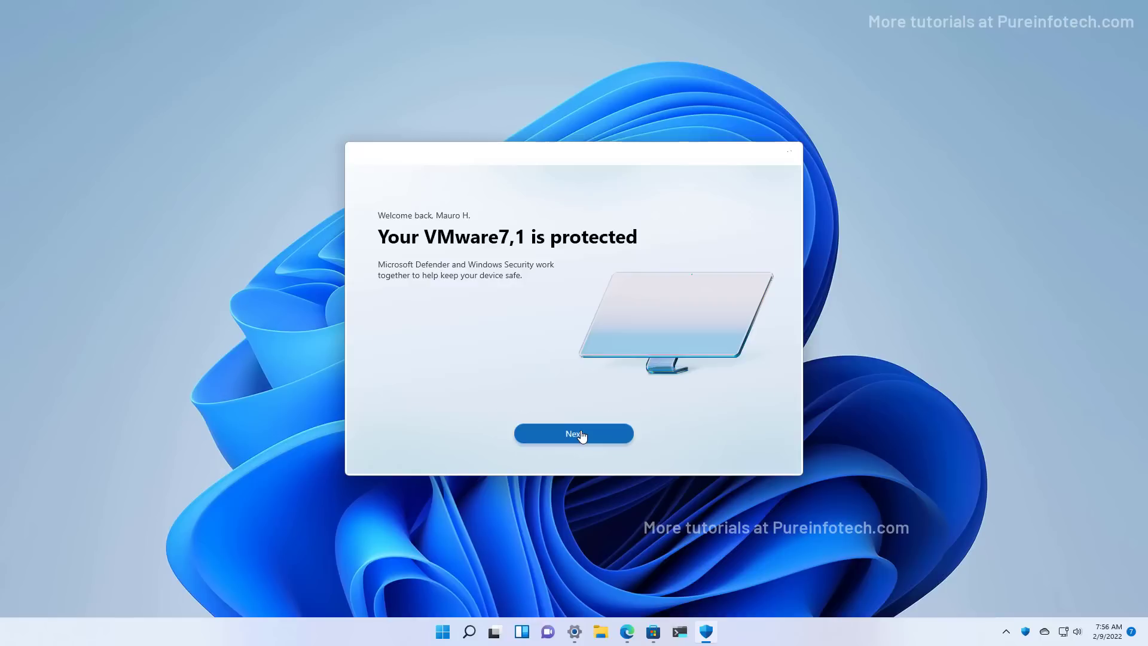
pyautogui.click(573, 433)
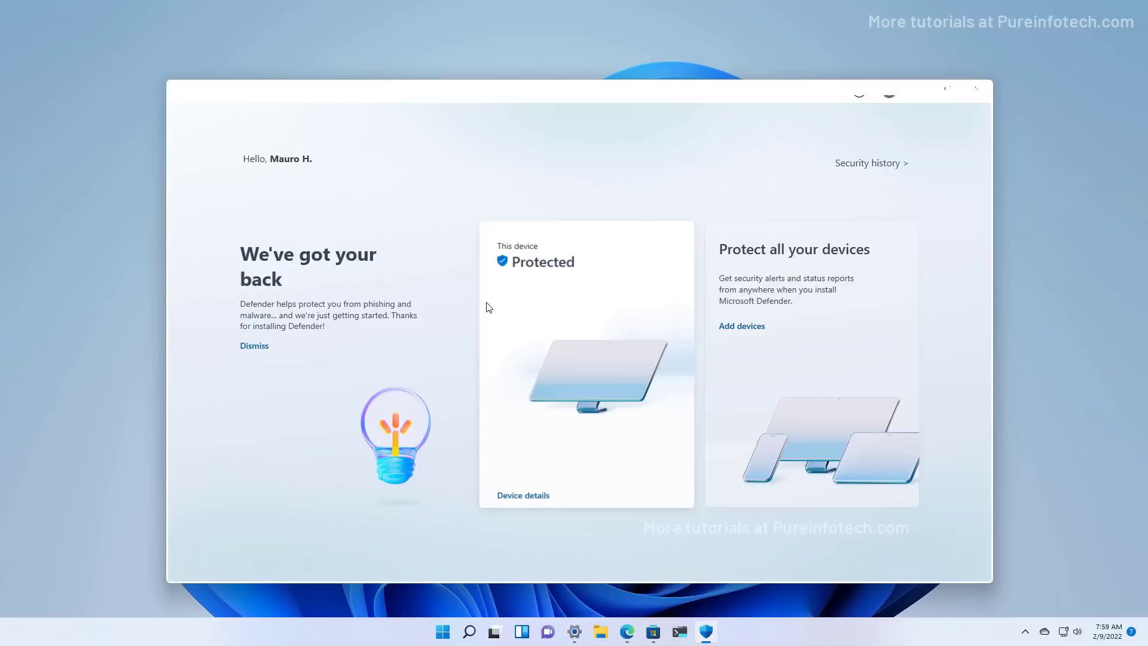
pyautogui.moveTo(523, 303)
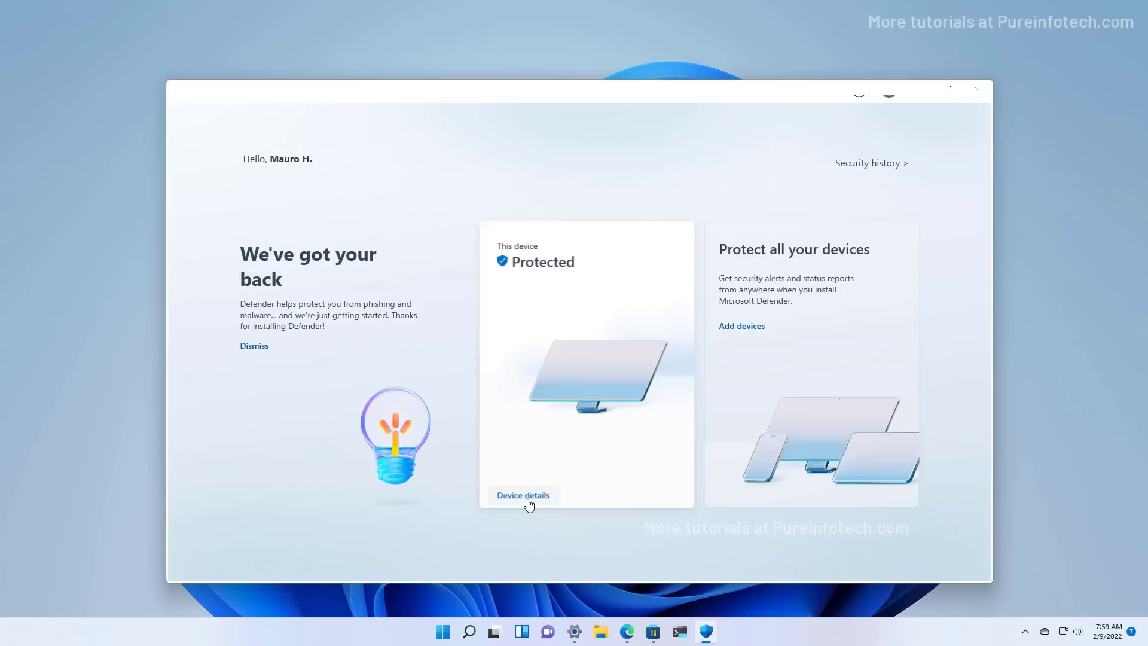
# Step: Check this device's details showing zero threats, then open Windows Security's Virus & threat protection
pyautogui.click(523, 495)
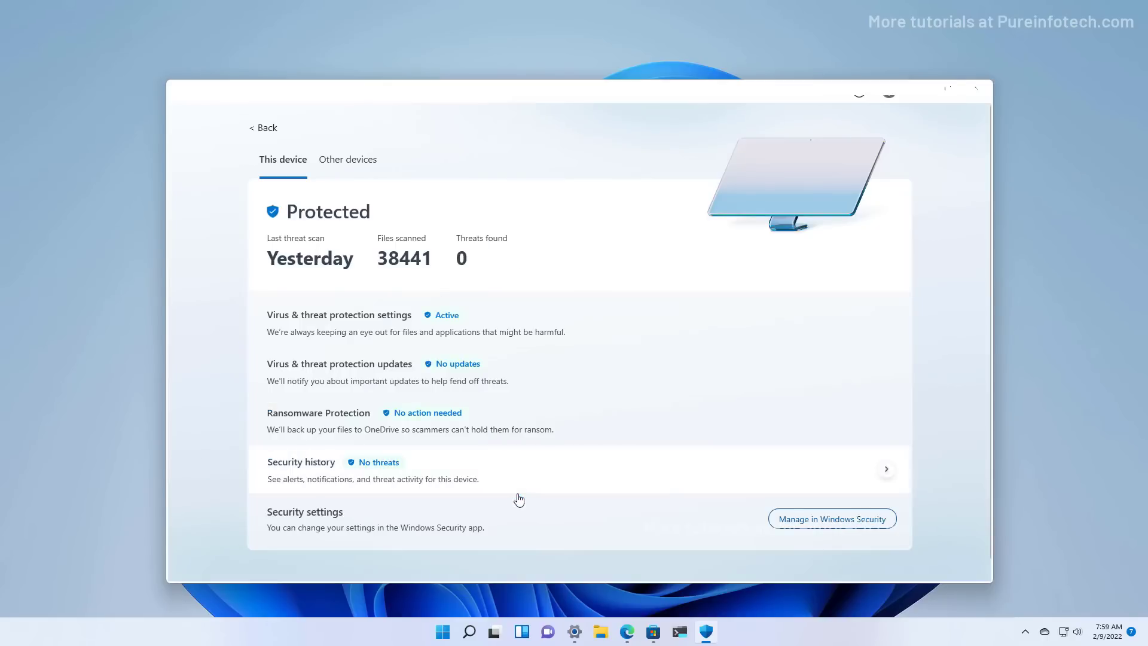
pyautogui.moveTo(307, 286)
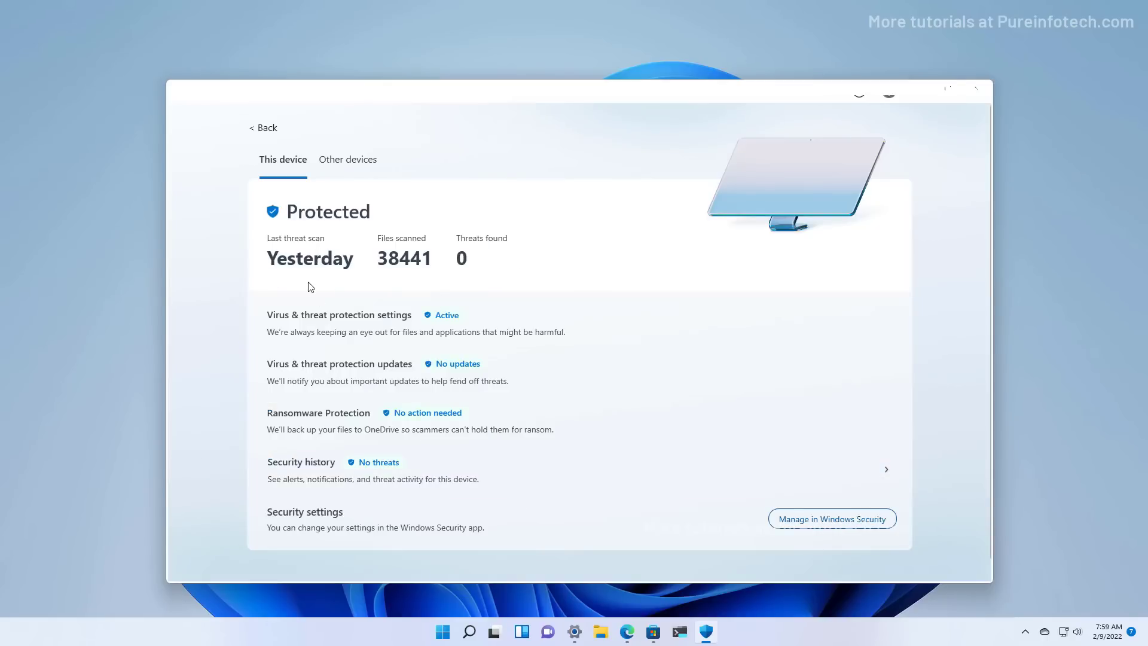
pyautogui.moveTo(412, 515)
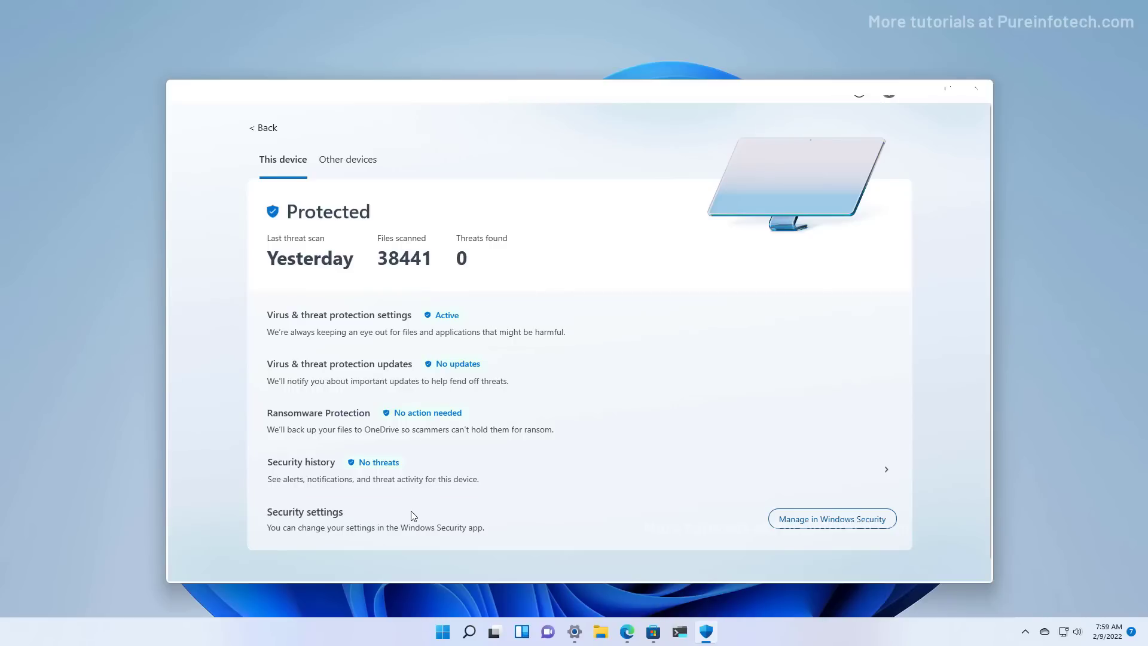
pyautogui.moveTo(825, 524)
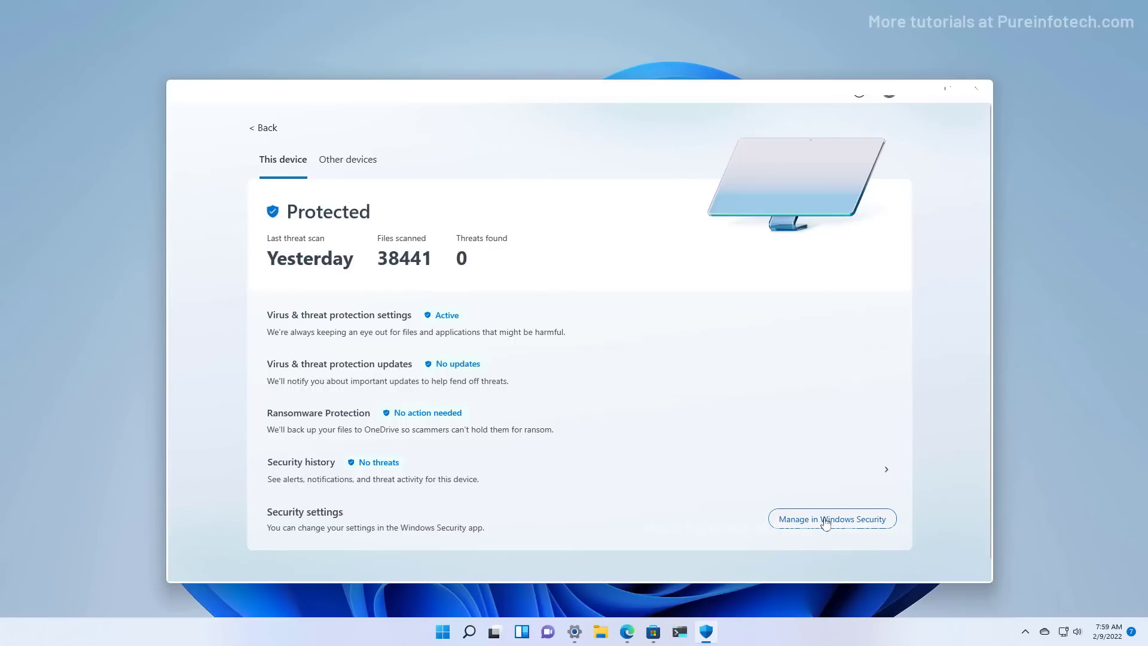
pyautogui.click(831, 518)
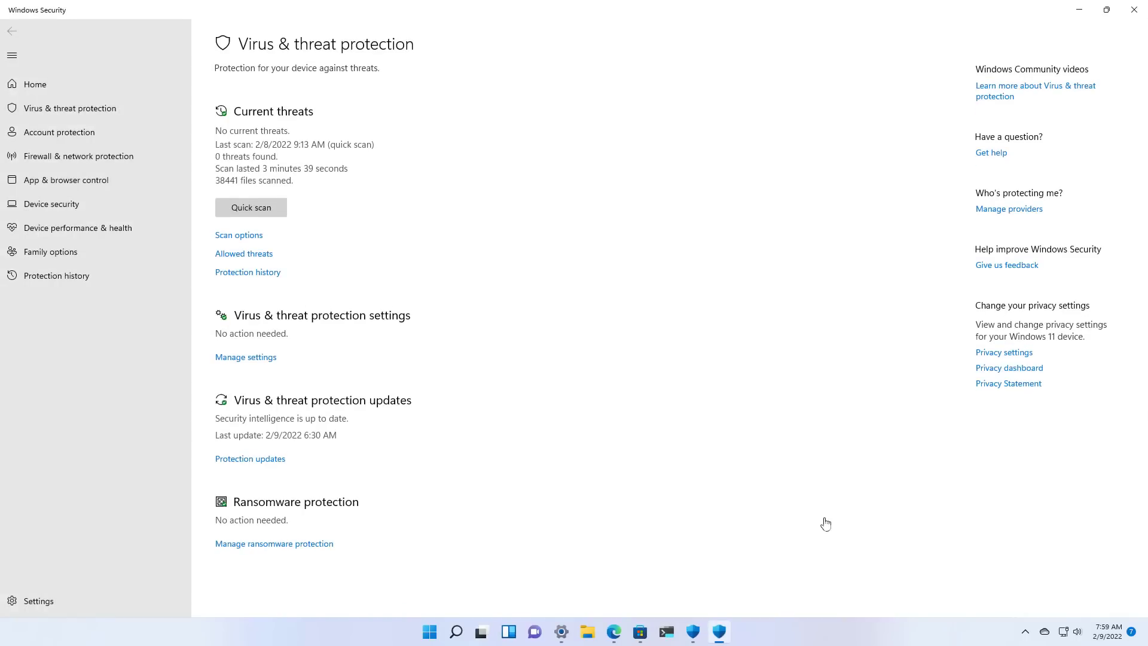
pyautogui.moveTo(339, 303)
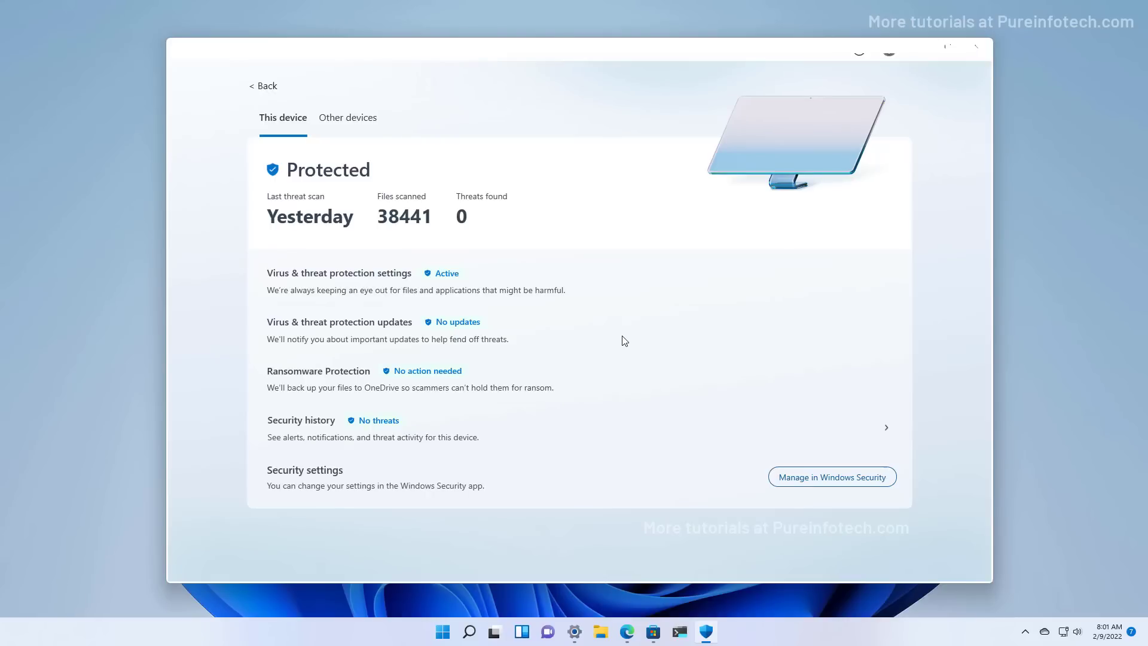
pyautogui.moveTo(347, 117)
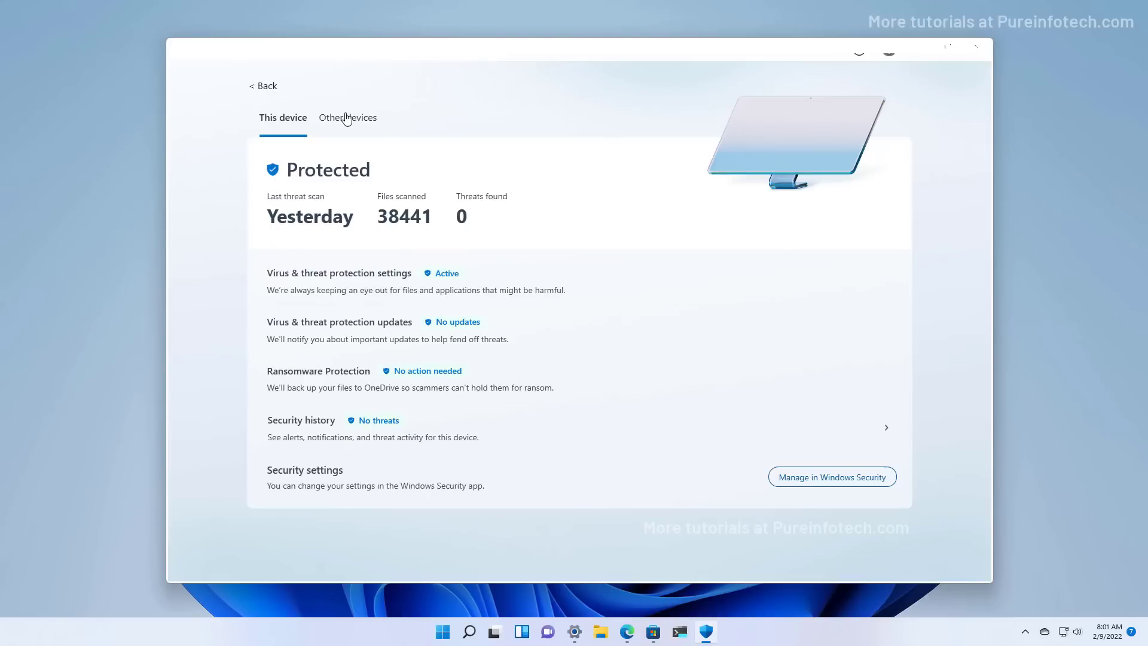
# Step: View the Other devices list and open the Add devices link dialog
pyautogui.click(347, 118)
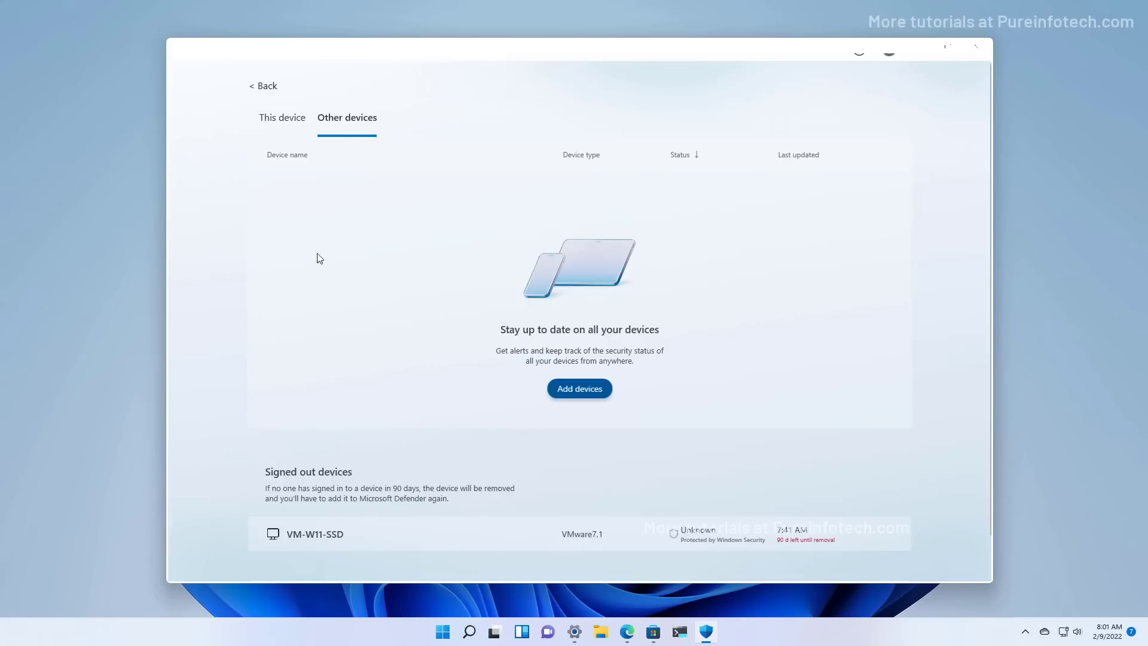
pyautogui.moveTo(418, 286)
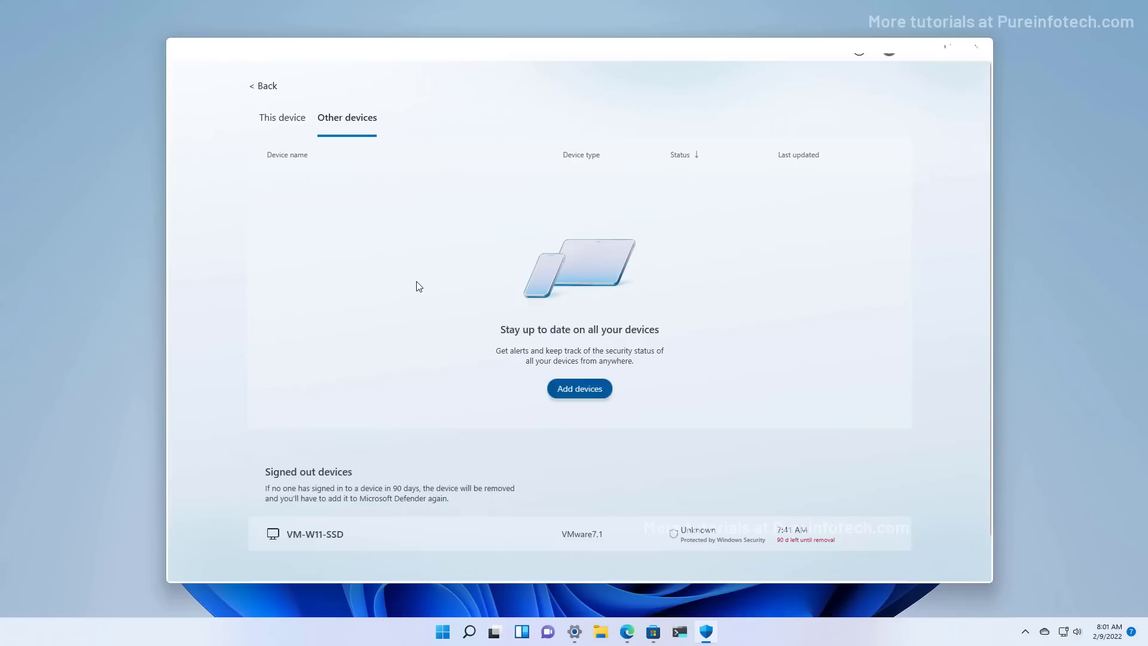
pyautogui.moveTo(371, 251)
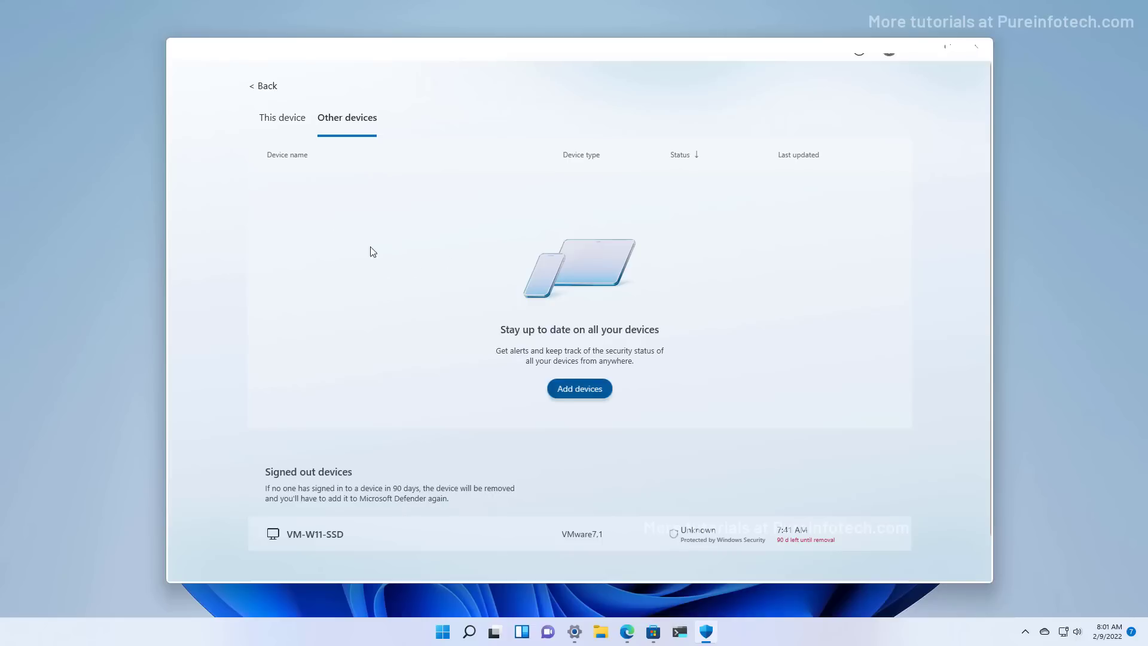
pyautogui.click(578, 388)
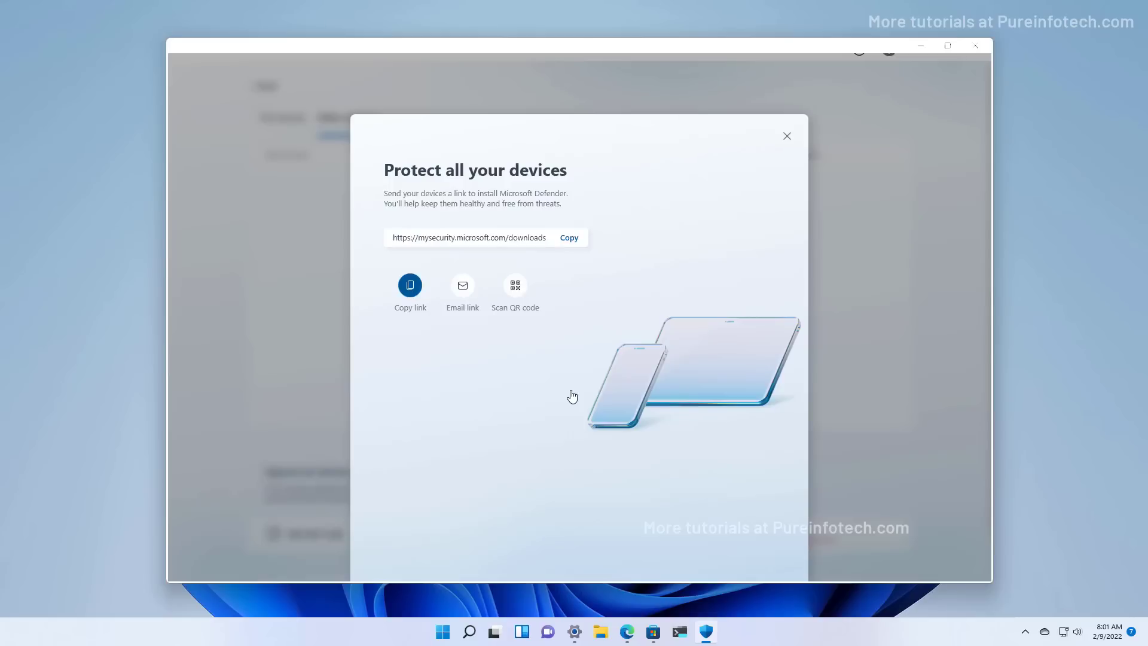
# Step: Copy the Defender download link from the Protect all your devices dialog
pyautogui.doubleClick(473, 238)
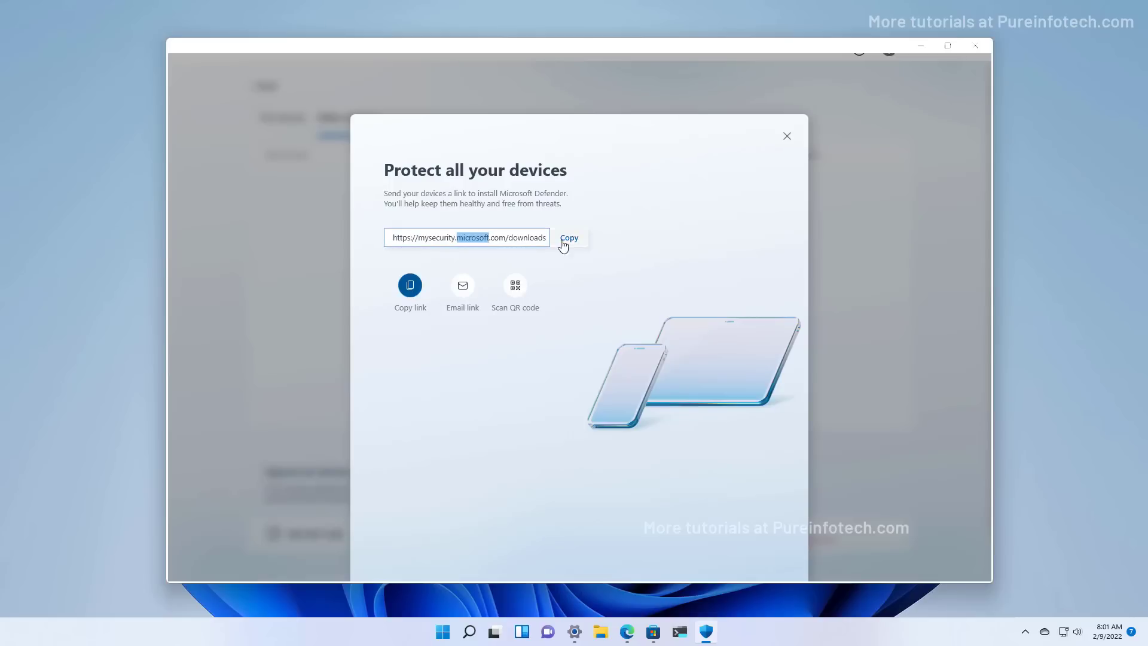
pyautogui.click(570, 237)
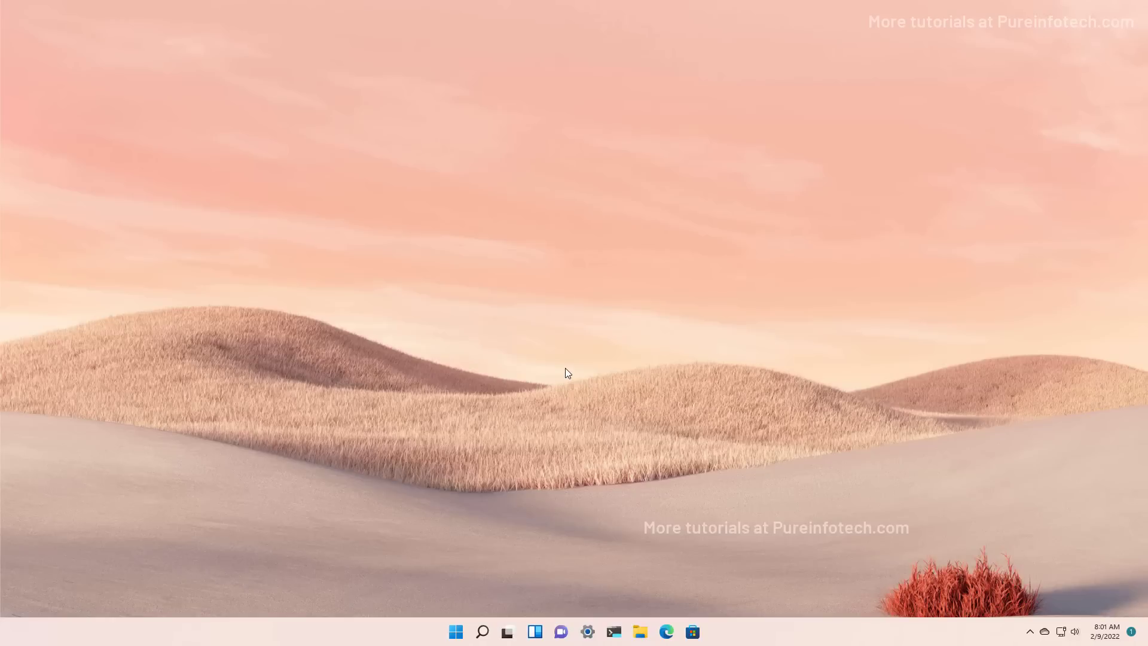
pyautogui.moveTo(640, 437)
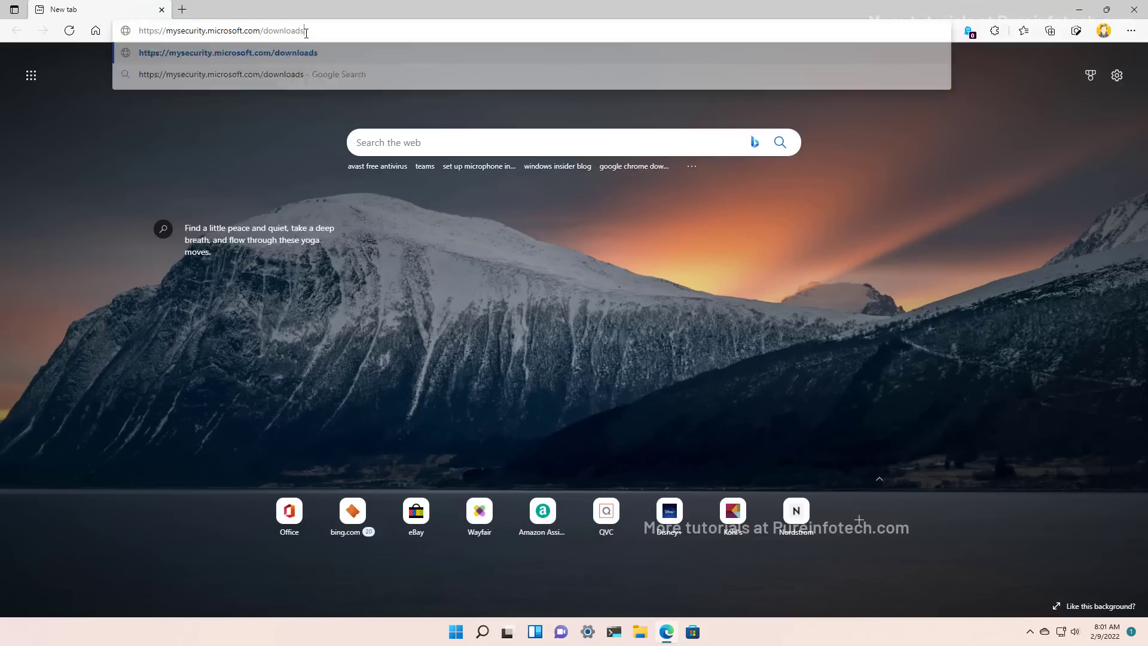
# Step: Open mysecurity.microsoft.com/downloads, install Defender from the Store, and sign in with the Microsoft account
pyautogui.click(691, 631)
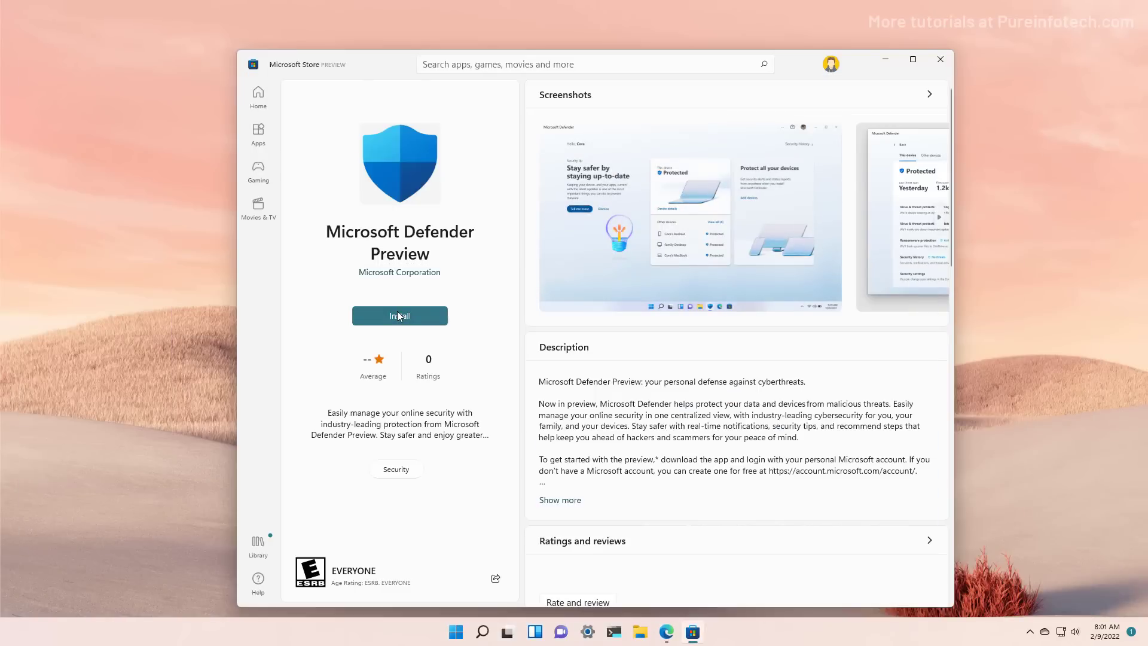
pyautogui.click(399, 316)
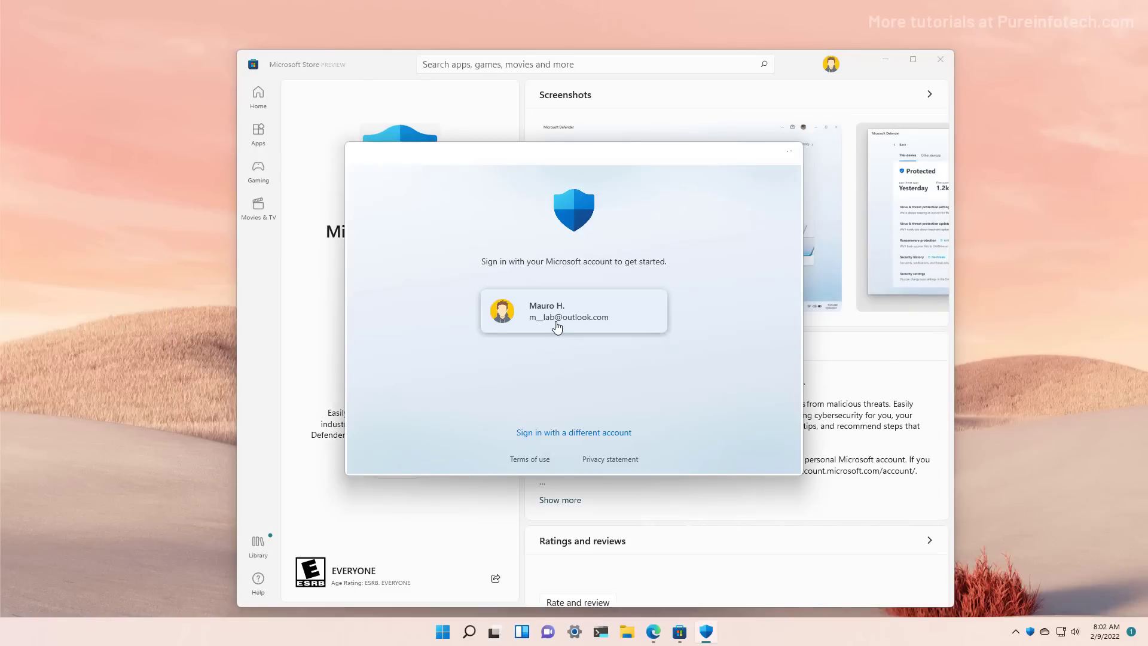
pyautogui.click(573, 310)
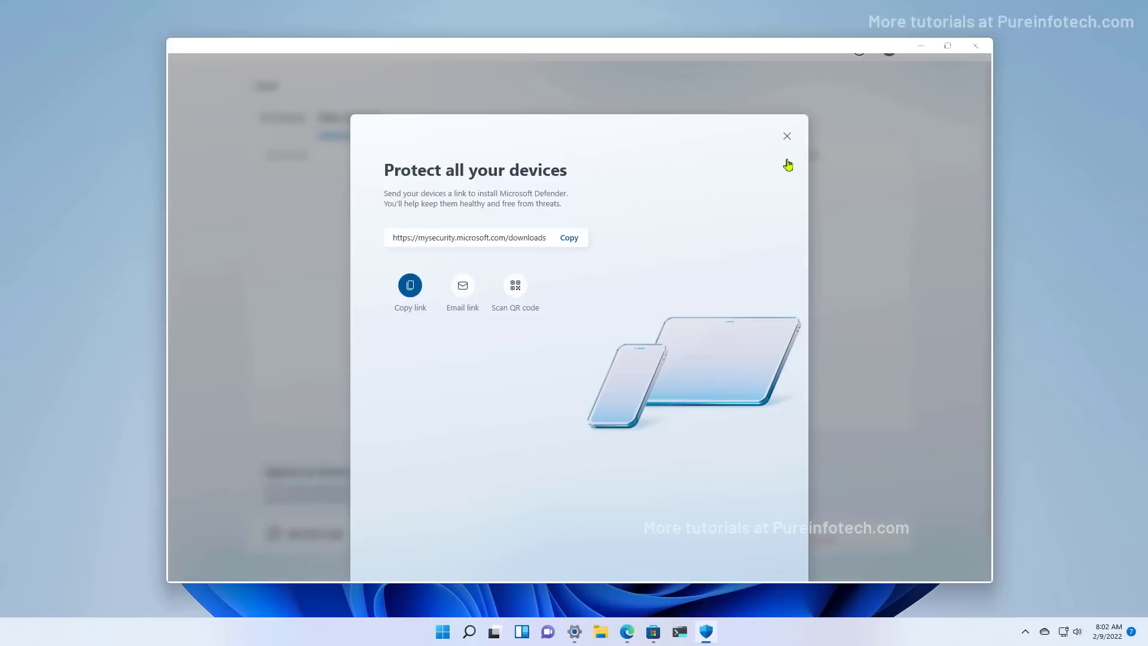
# Step: Close the link dialog and switch tabs until VM-W11-SSD shows under Other devices
pyautogui.click(786, 136)
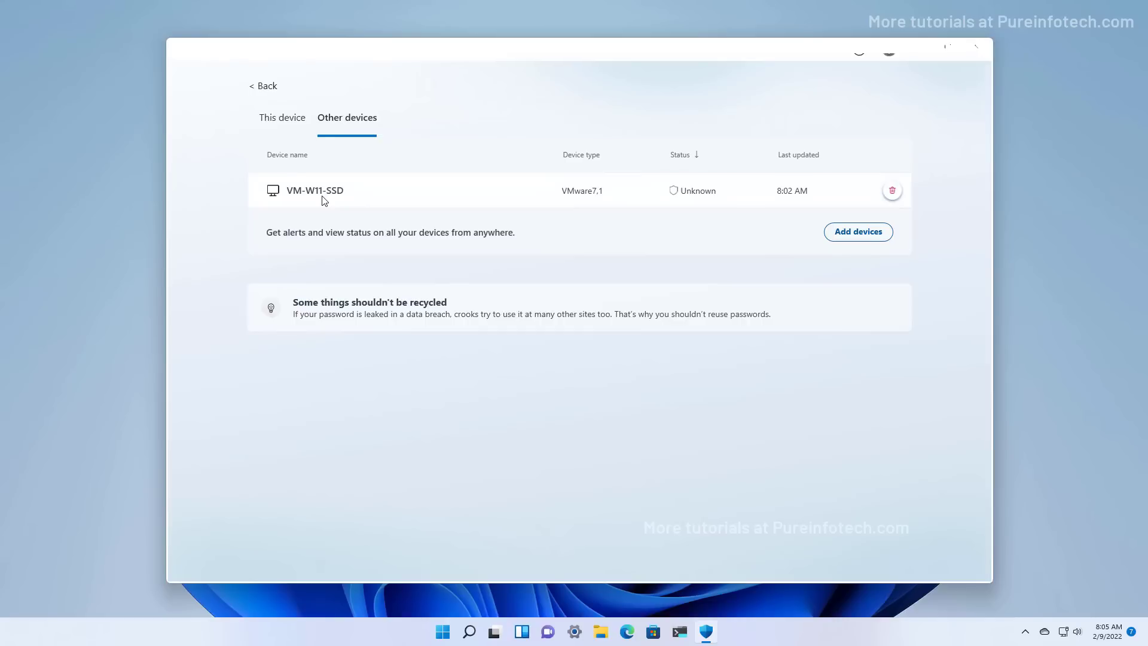
pyautogui.moveTo(327, 197)
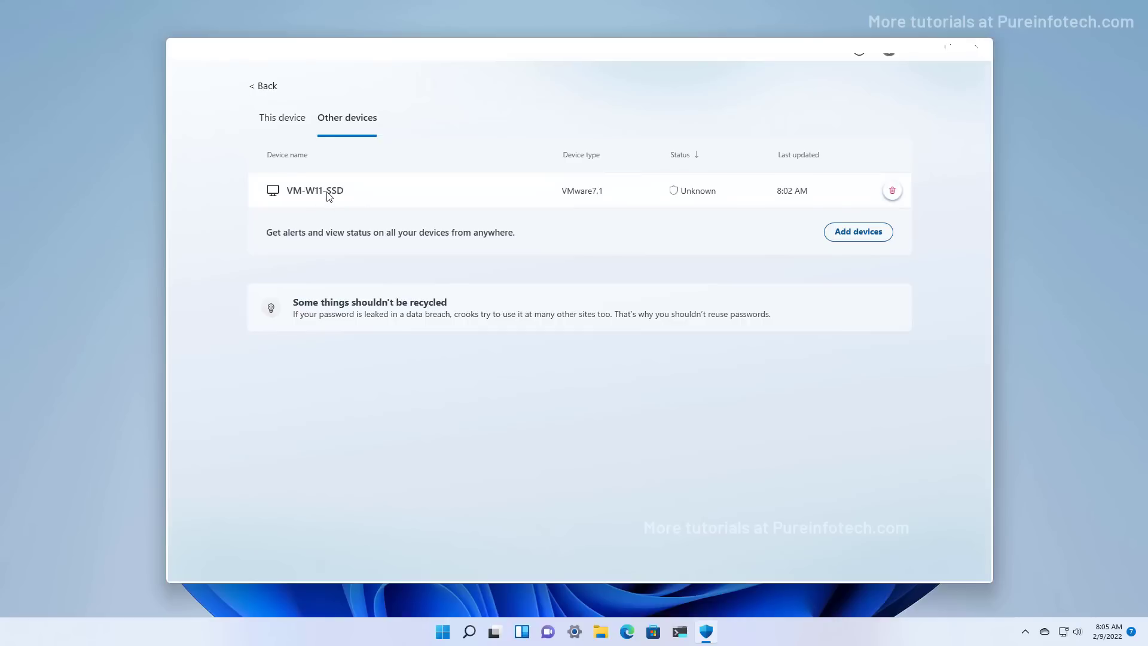
pyautogui.click(281, 117)
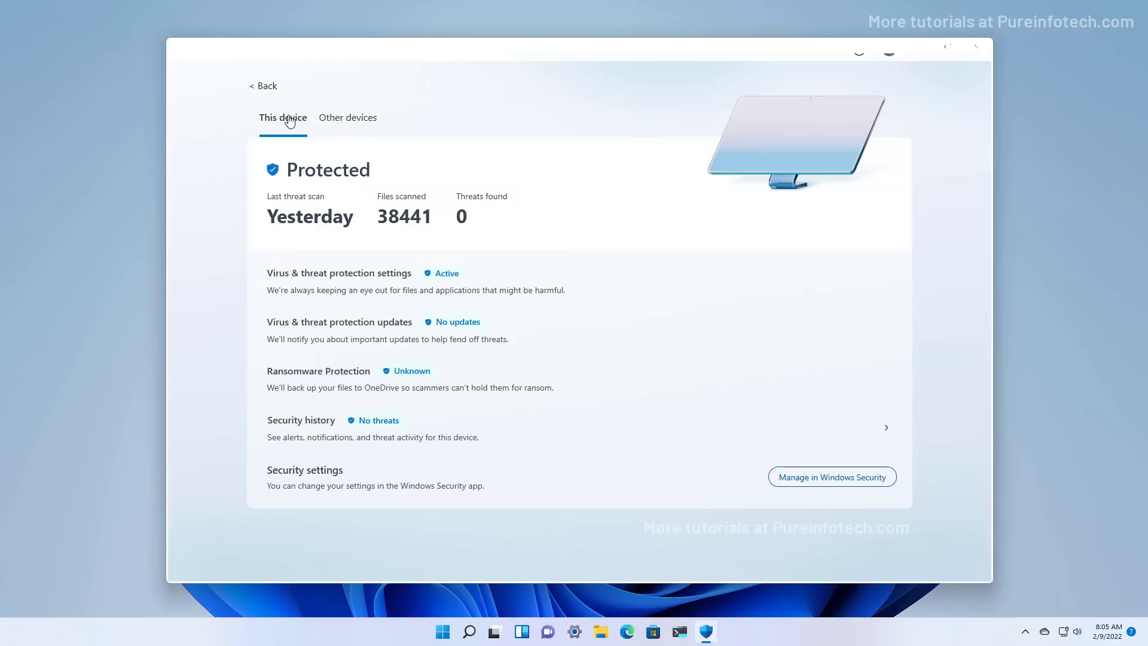
pyautogui.click(347, 117)
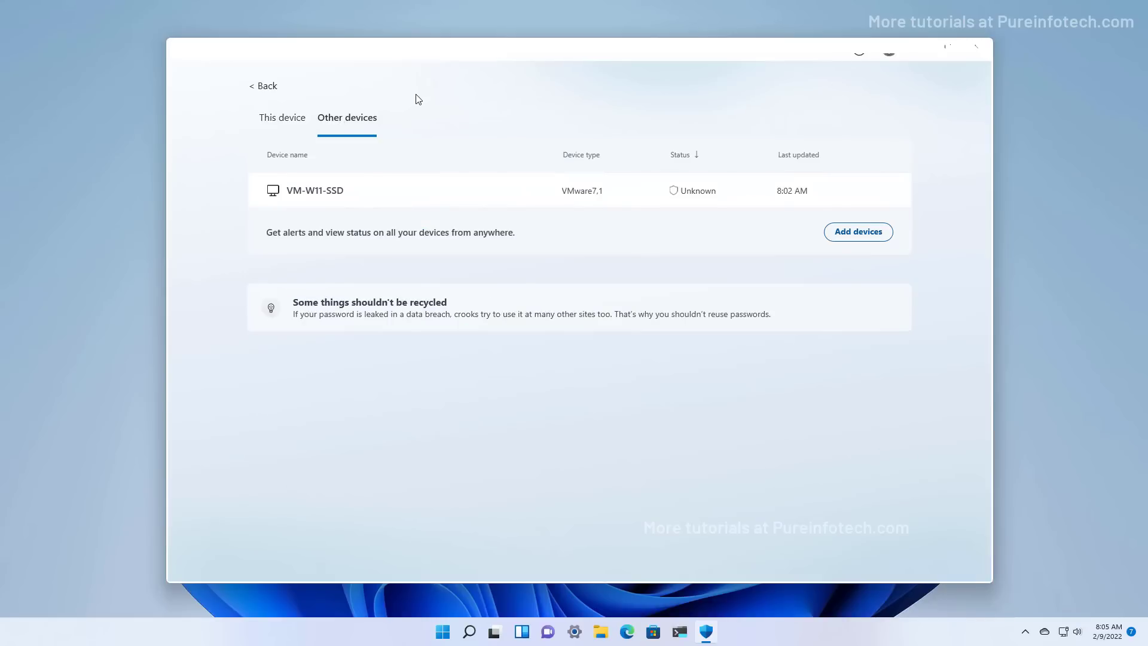
pyautogui.moveTo(454, 169)
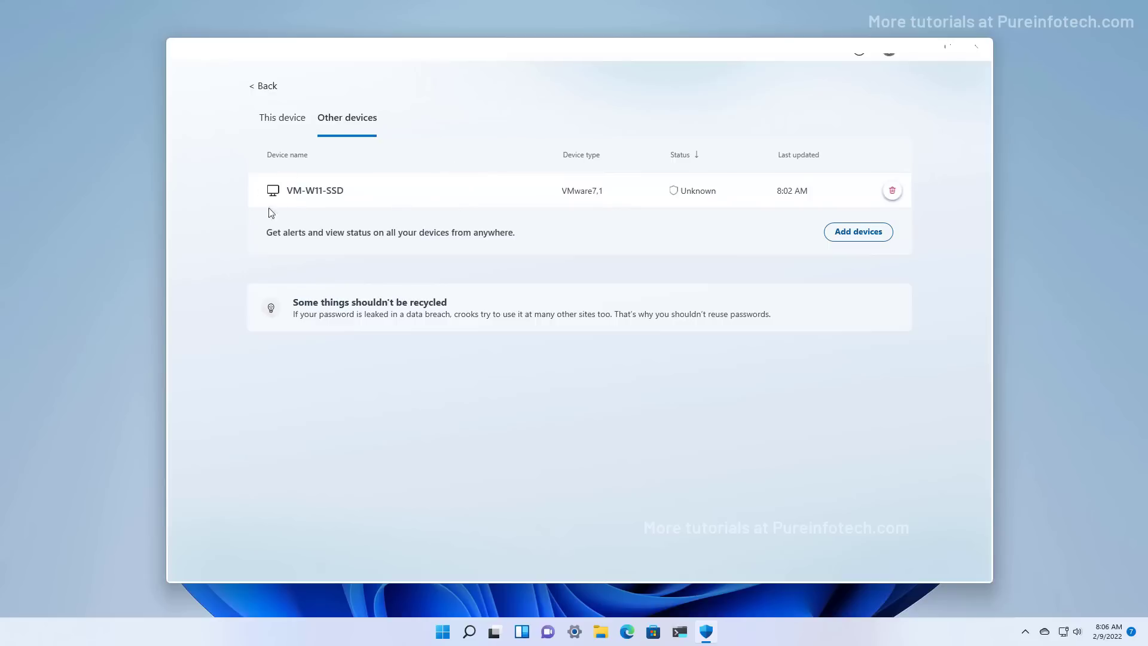
pyautogui.moveTo(708, 228)
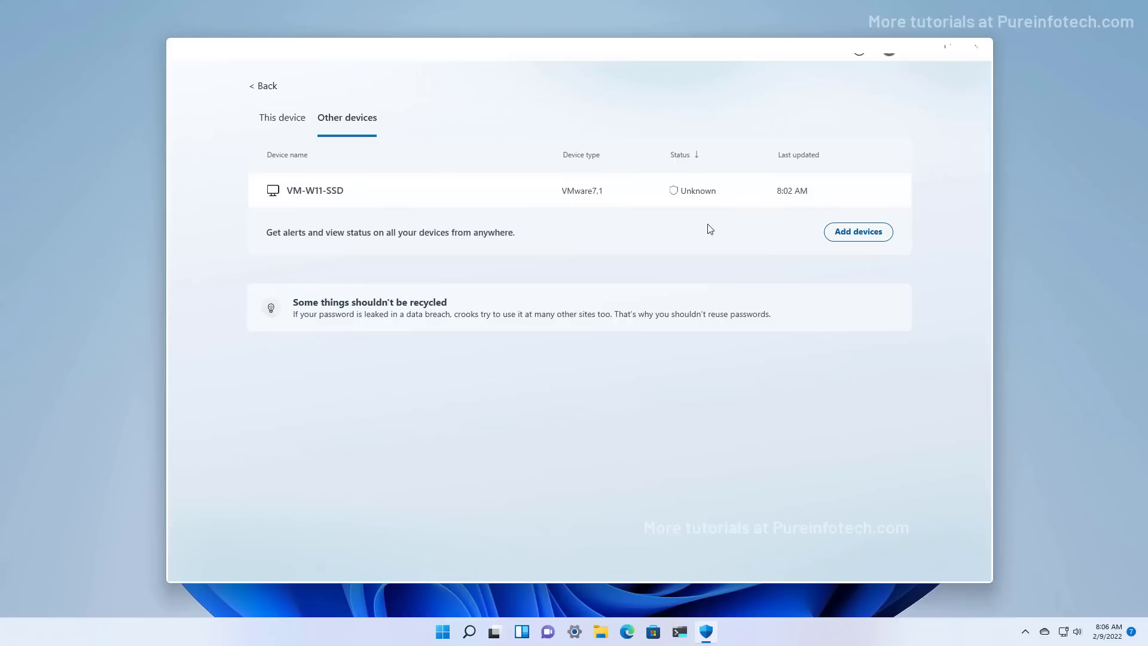
pyautogui.moveTo(842, 137)
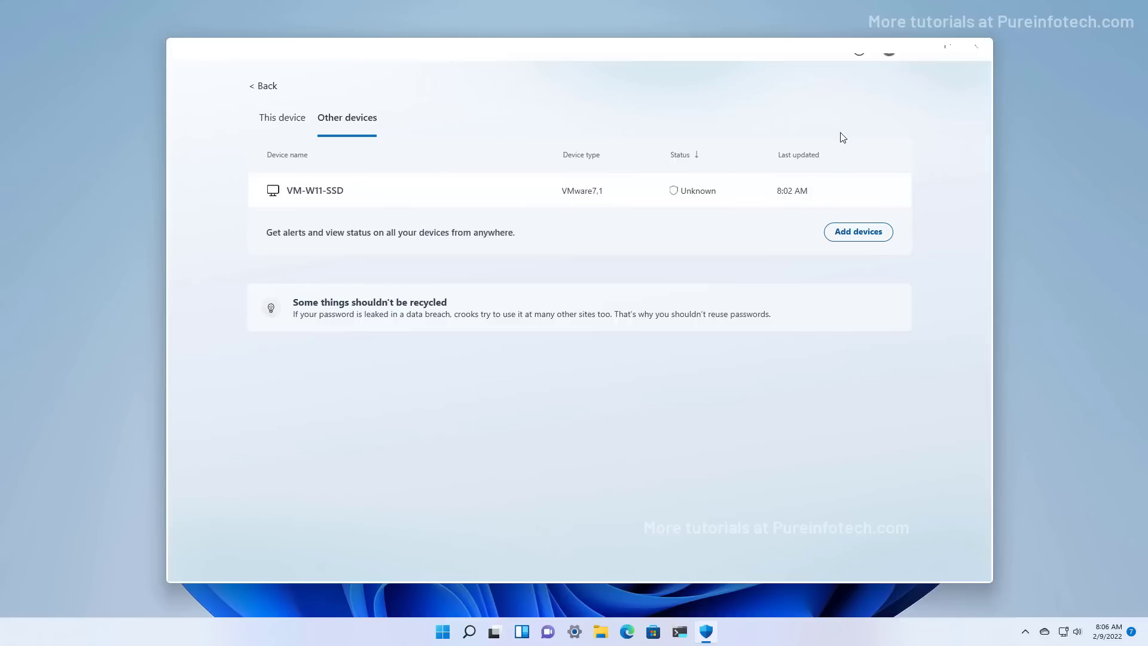
pyautogui.moveTo(862, 54)
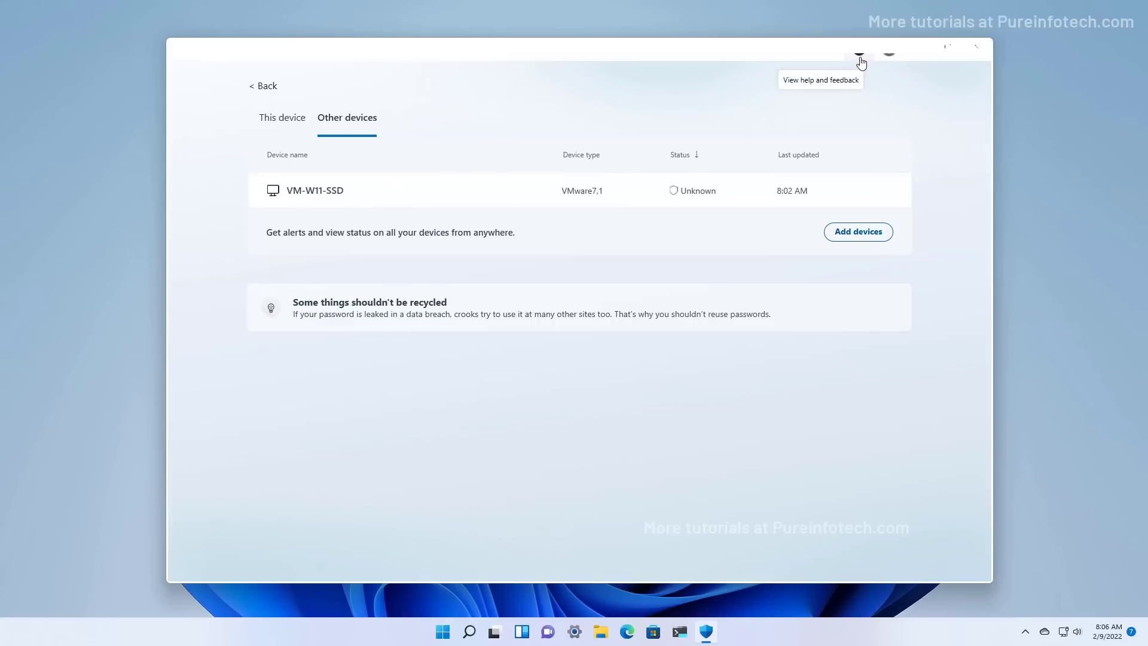
pyautogui.moveTo(891, 59)
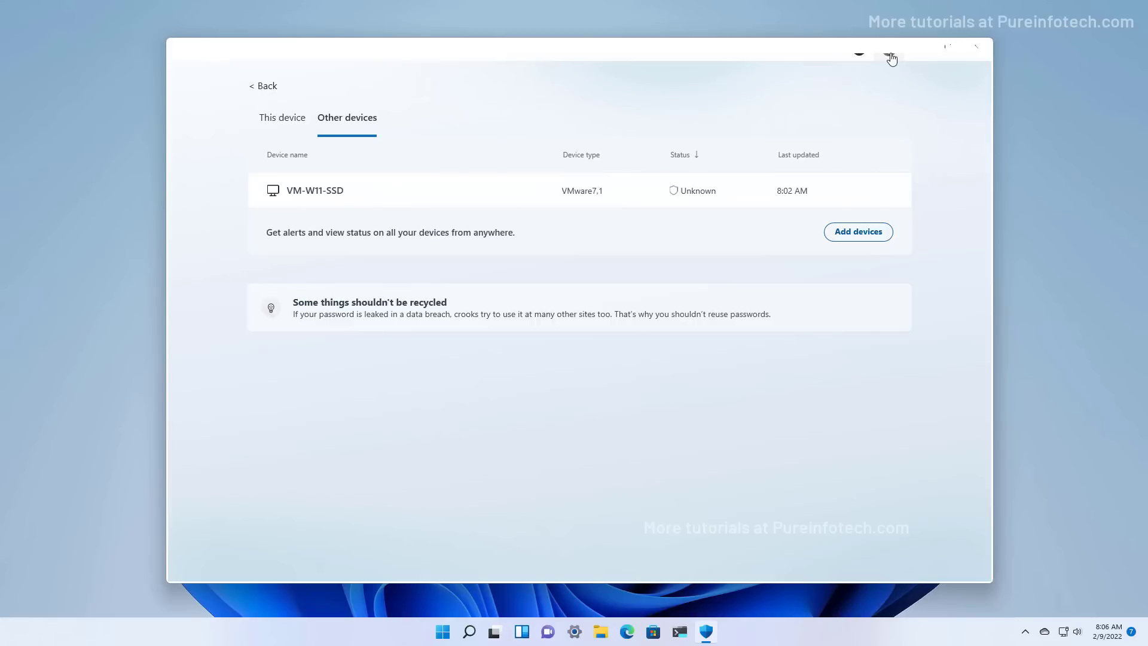
pyautogui.moveTo(708, 91)
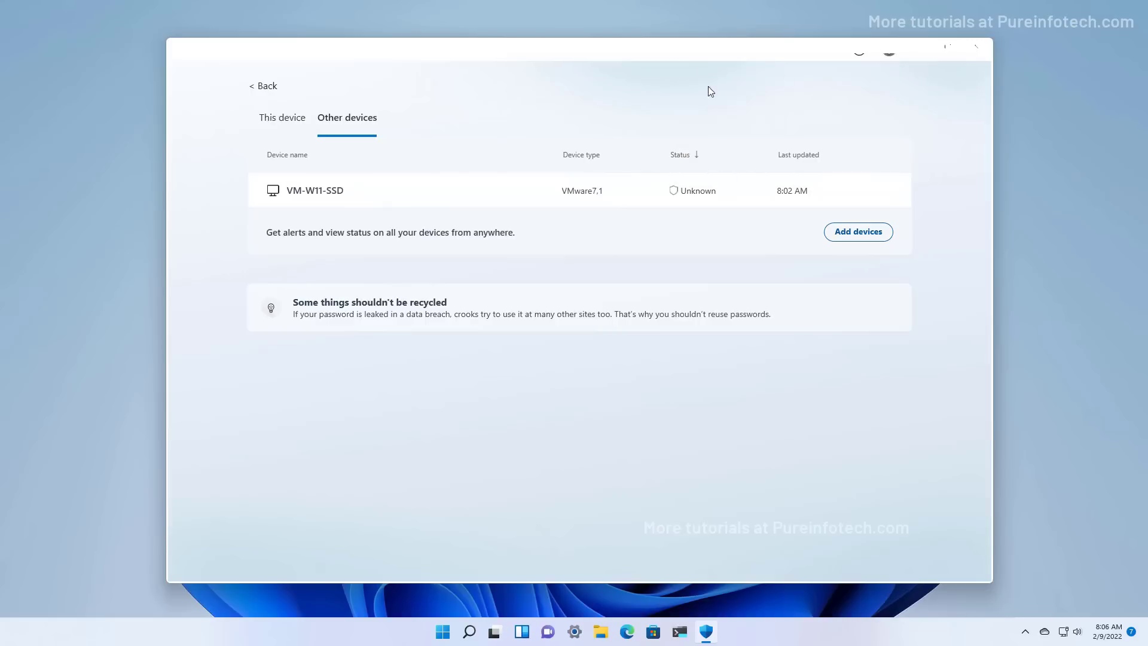
pyautogui.moveTo(946, 51)
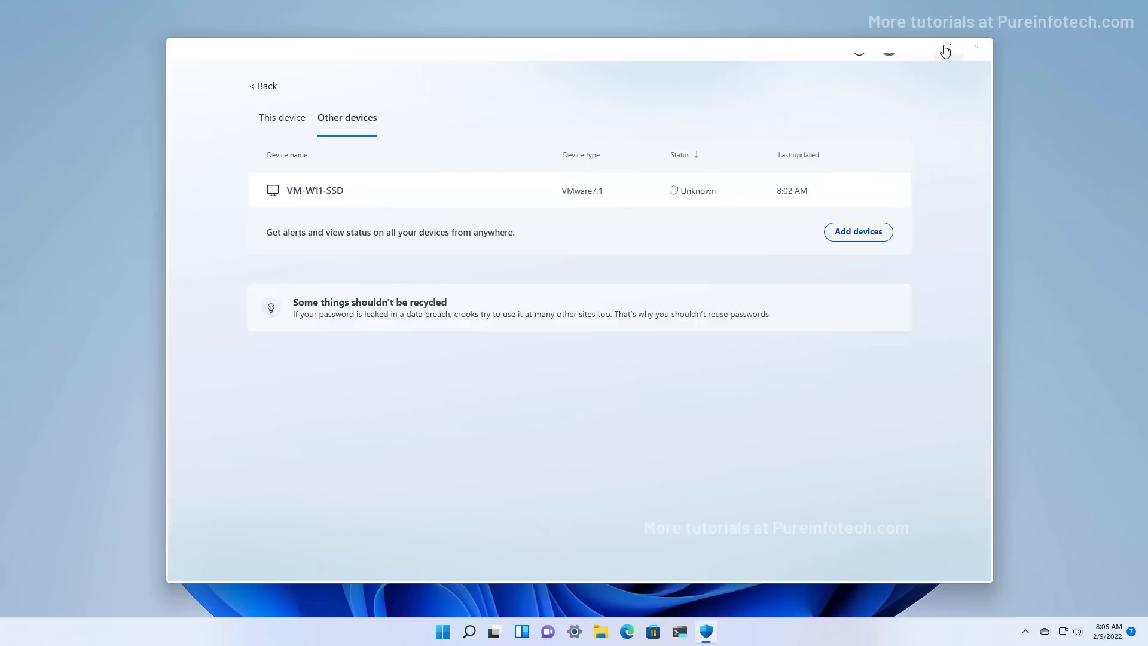
pyautogui.moveTo(952, 55)
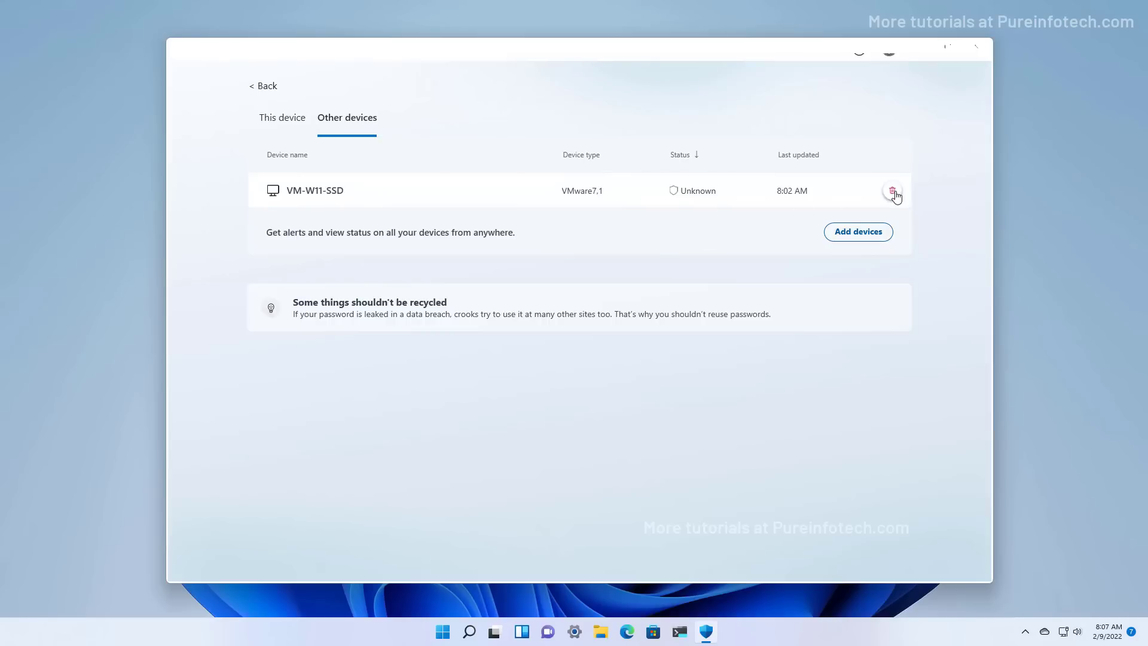
# Step: Remove VM-W11-SSD from Other devices and scroll to find it under Signed out devices
pyautogui.click(891, 190)
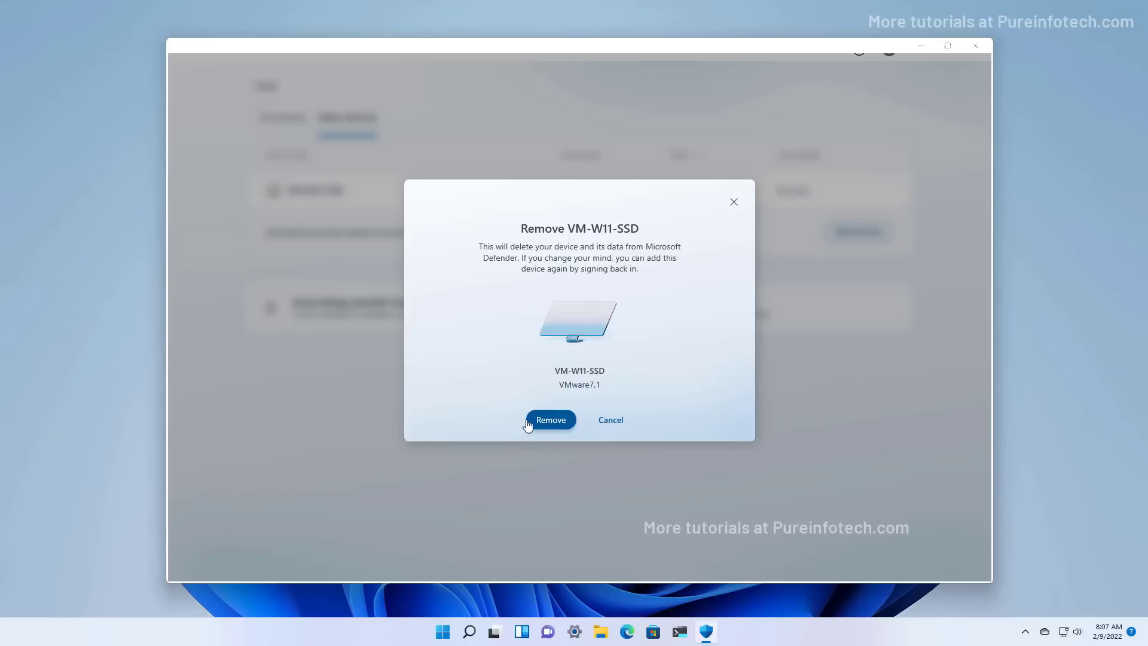
pyautogui.click(550, 419)
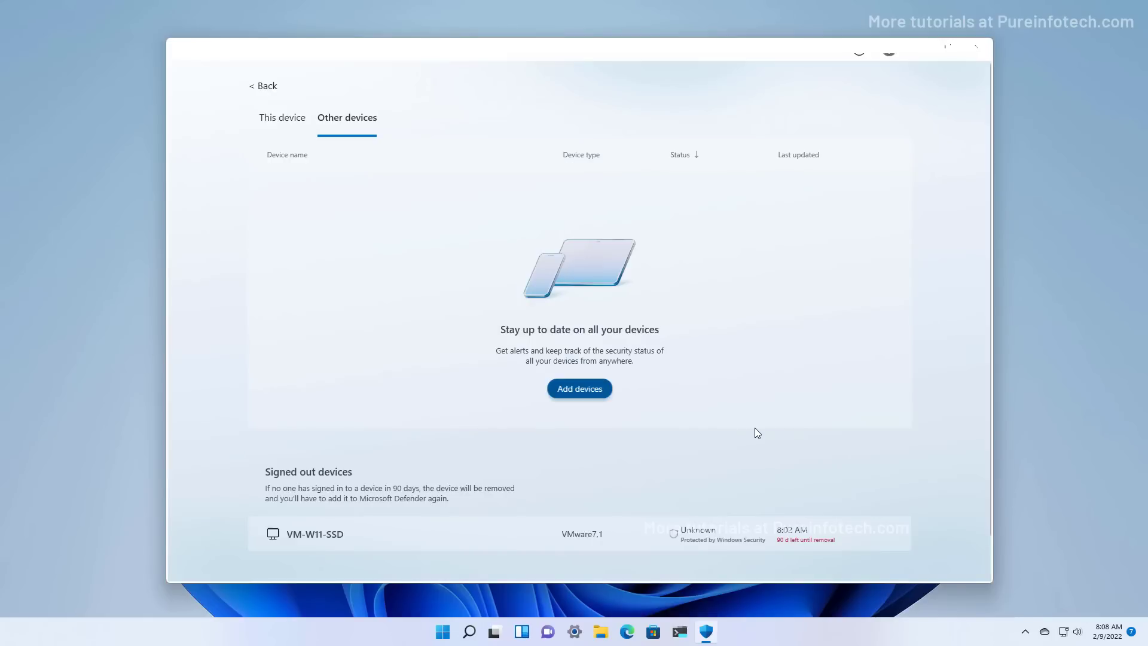
pyautogui.scroll(-3)
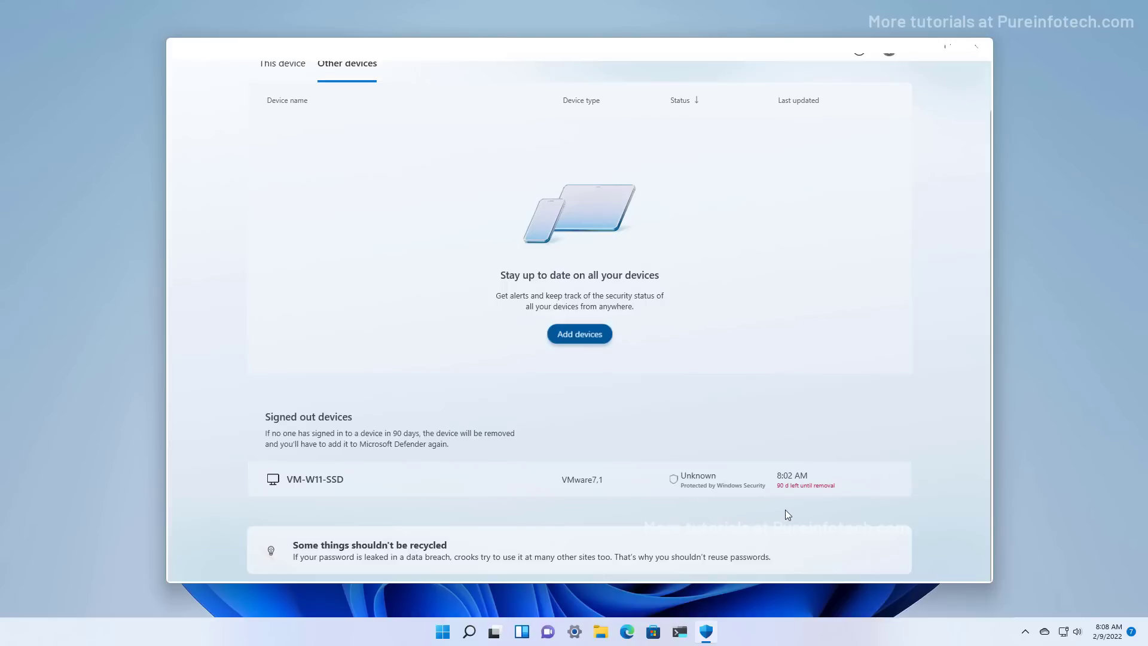
pyautogui.moveTo(796, 506)
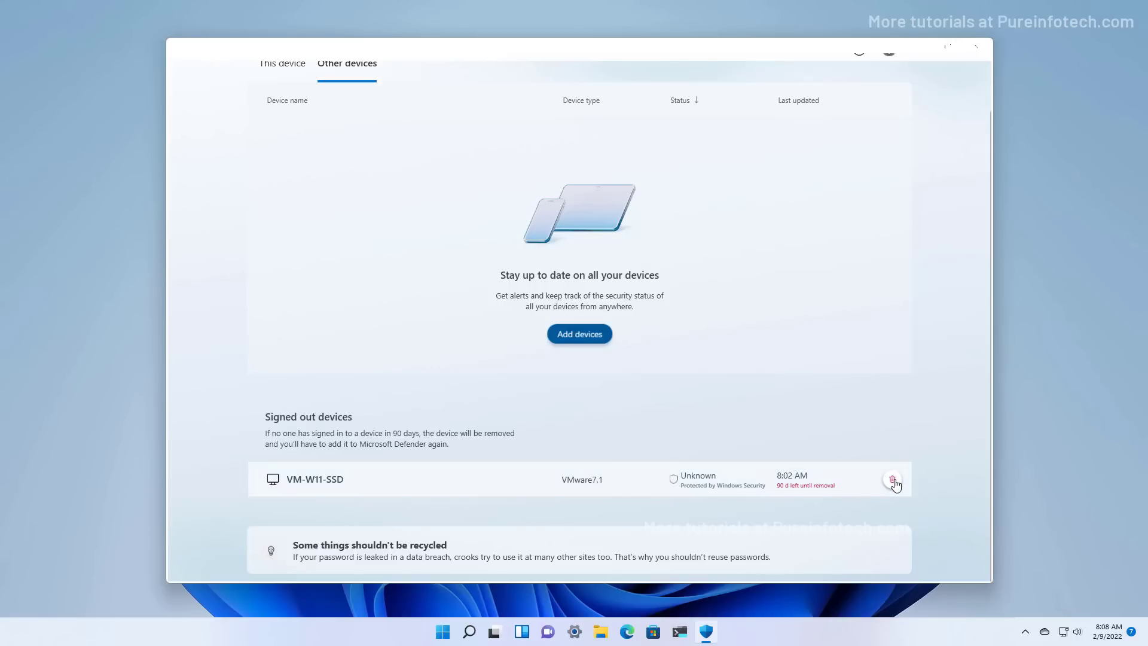
# Step: Delete the signed-out VM-W11-SSD and its data, returning to this device's protected summary
pyautogui.click(893, 479)
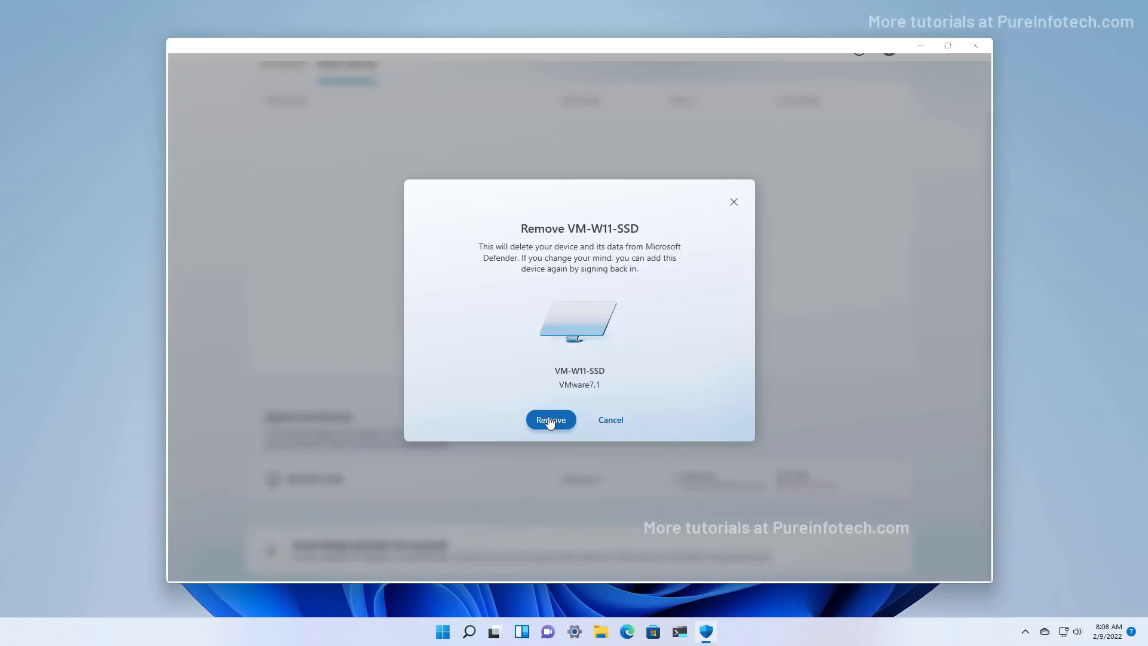
pyautogui.click(550, 419)
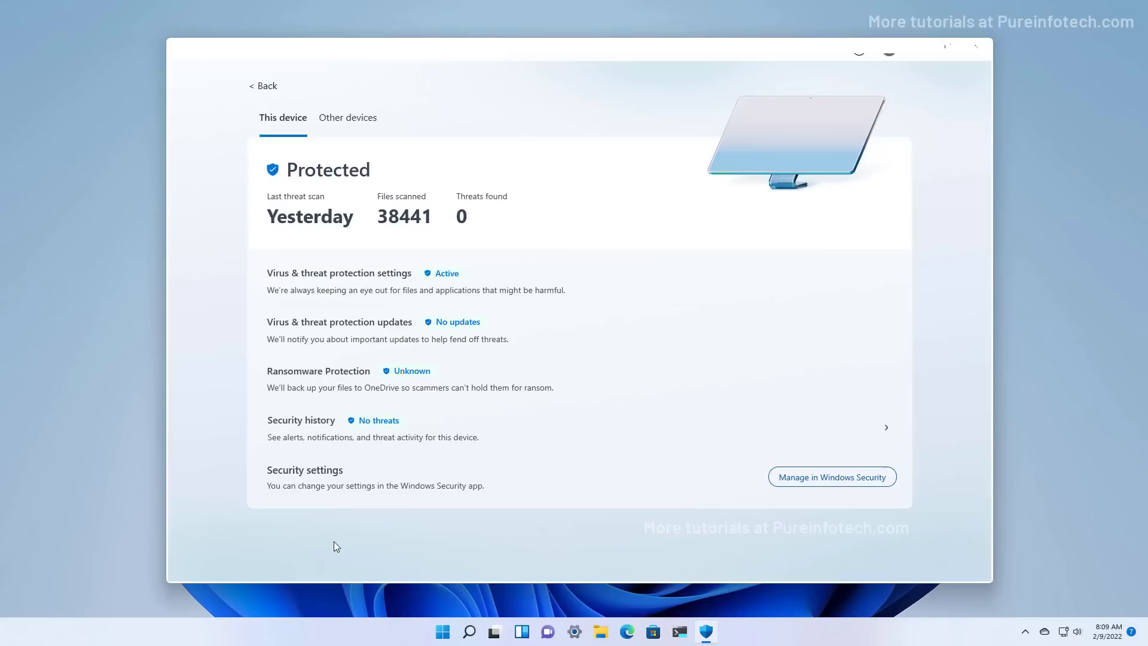
pyautogui.moveTo(309, 535)
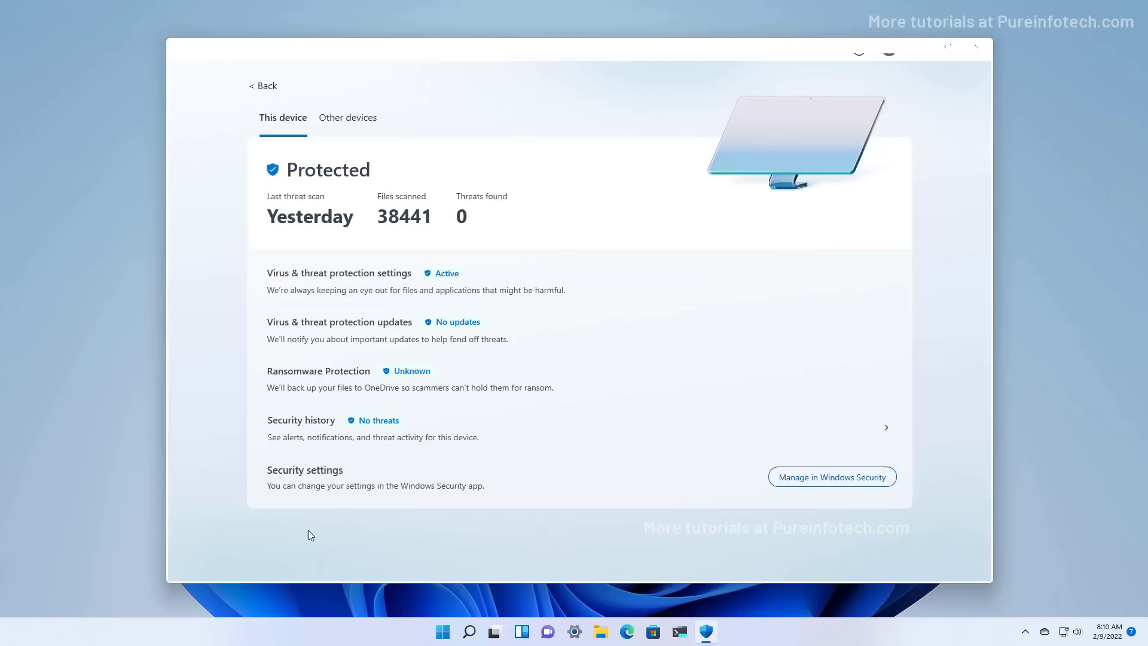